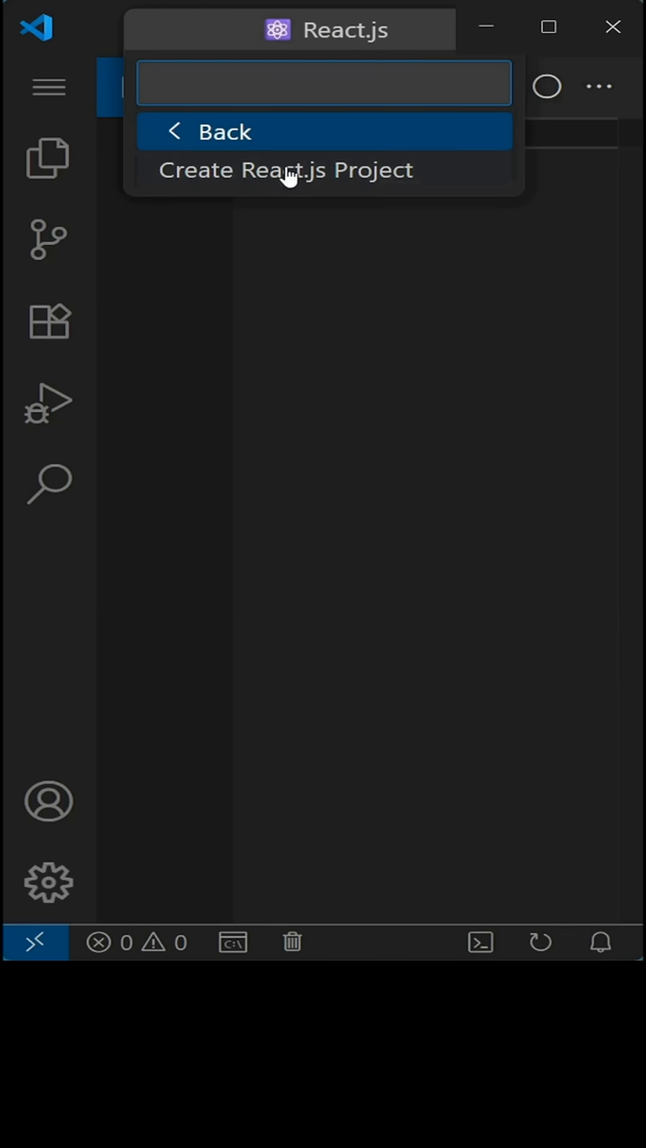
- Create the my-app React project at the latest version with TypeScript, then show its files
left_click(287, 169)
type("my")
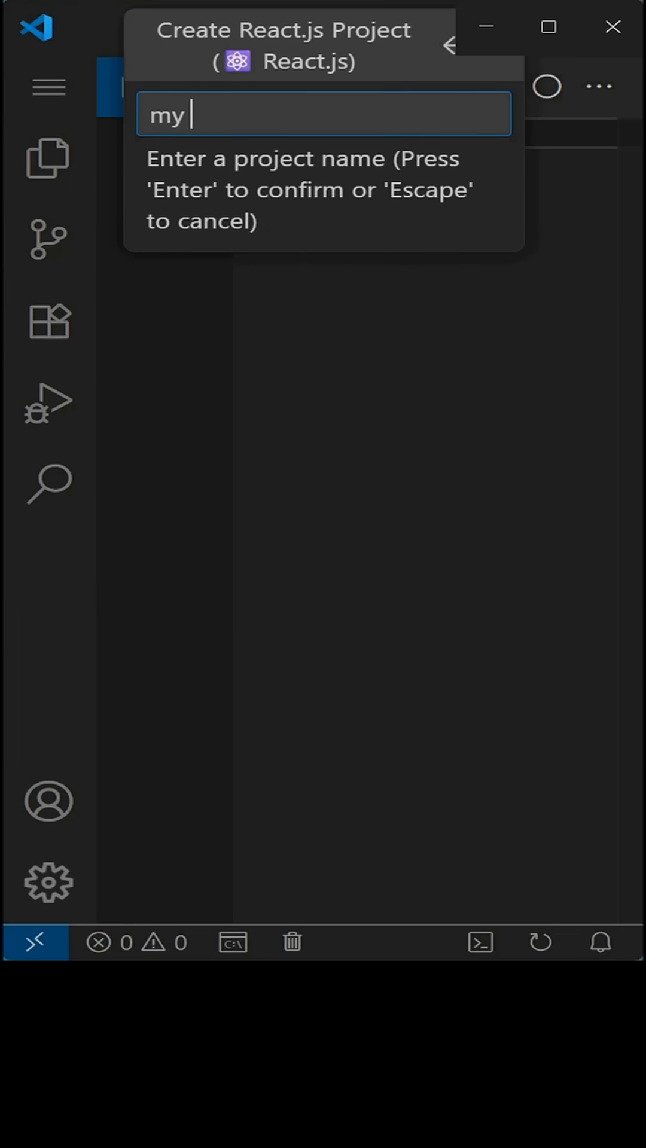
type("app")
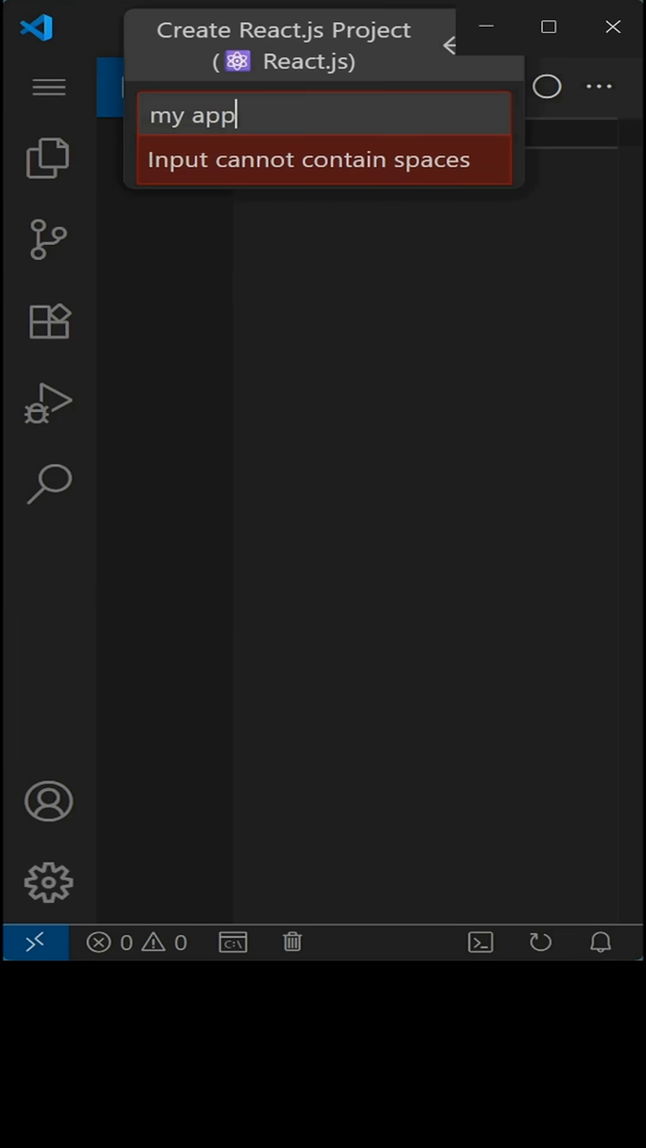
key("Enter")
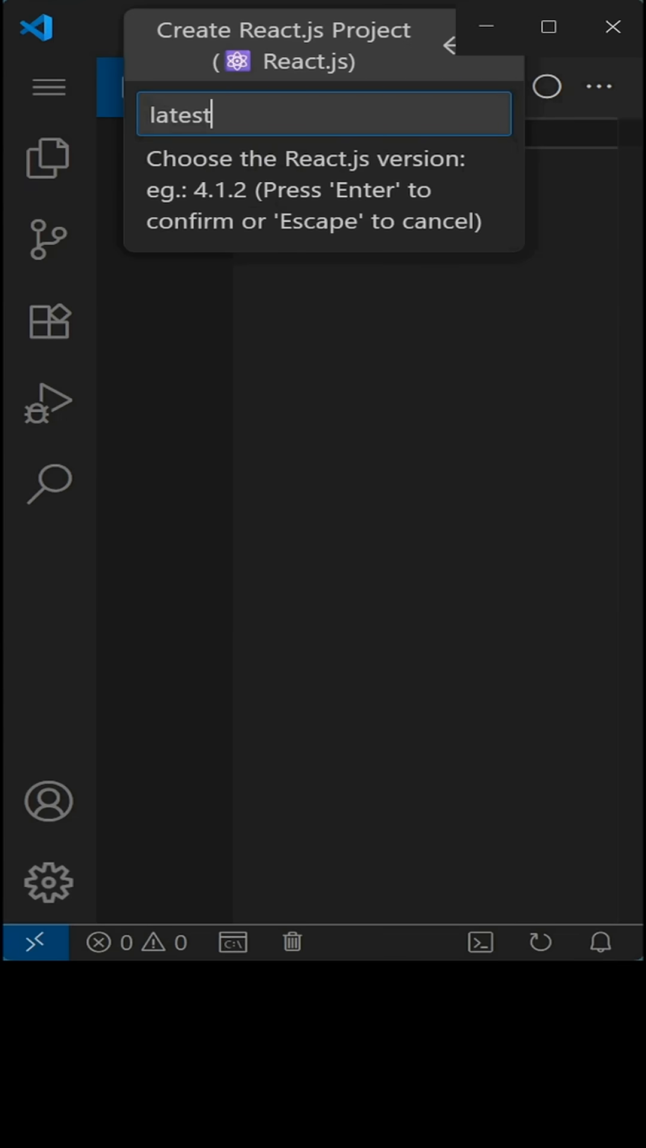
key("Enter")
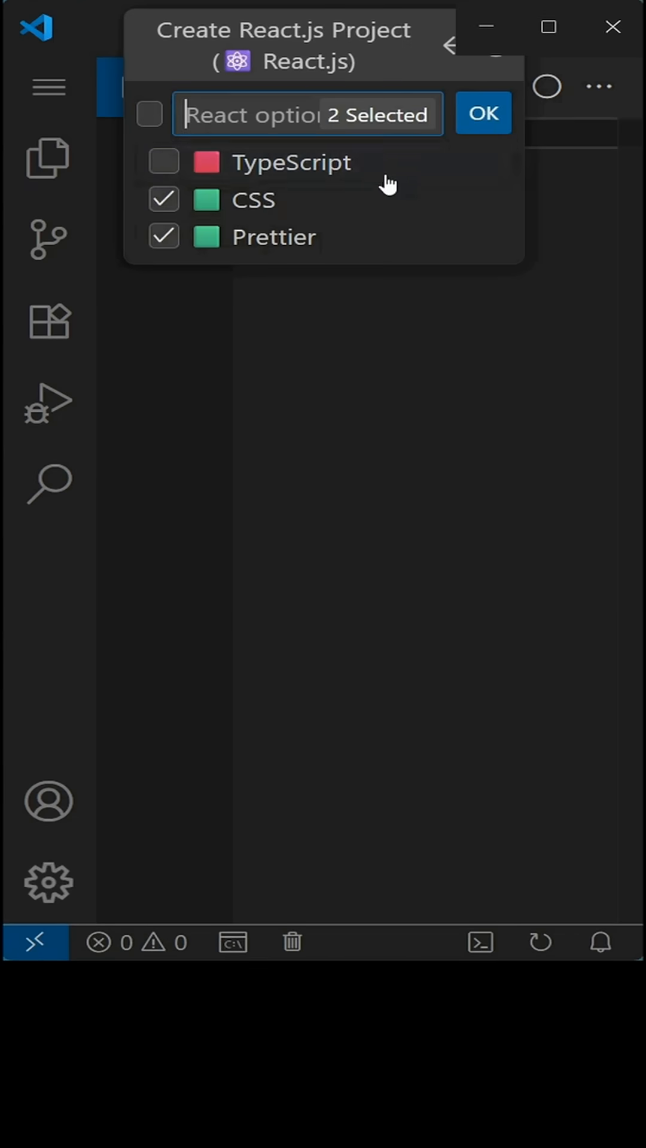
left_click(483, 114)
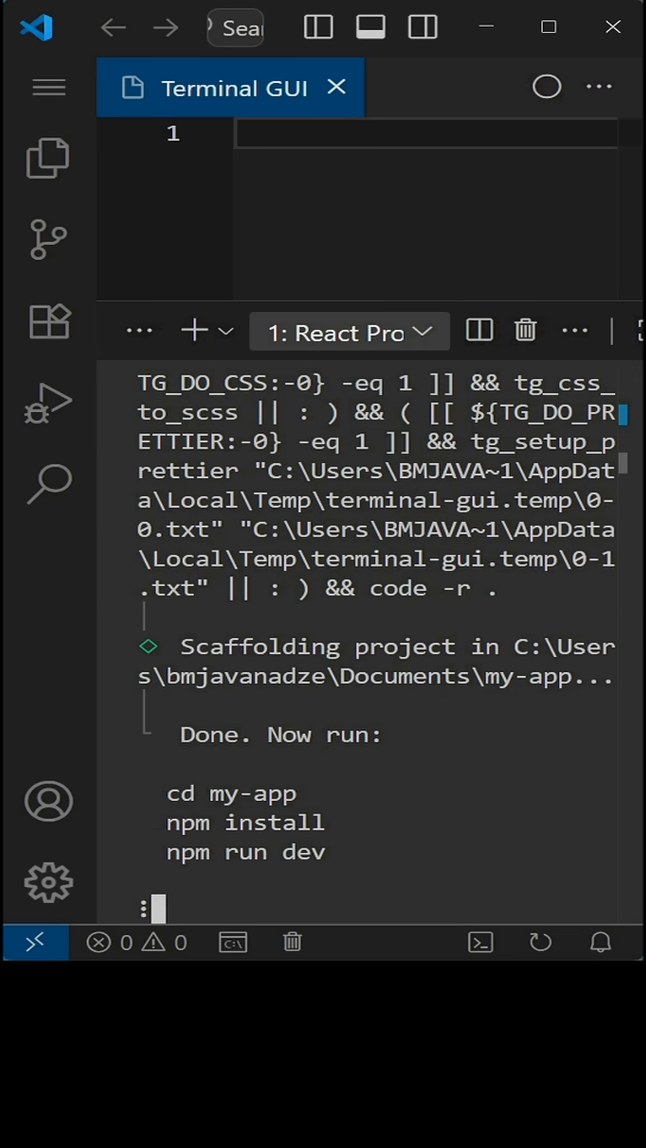
left_click(47, 157)
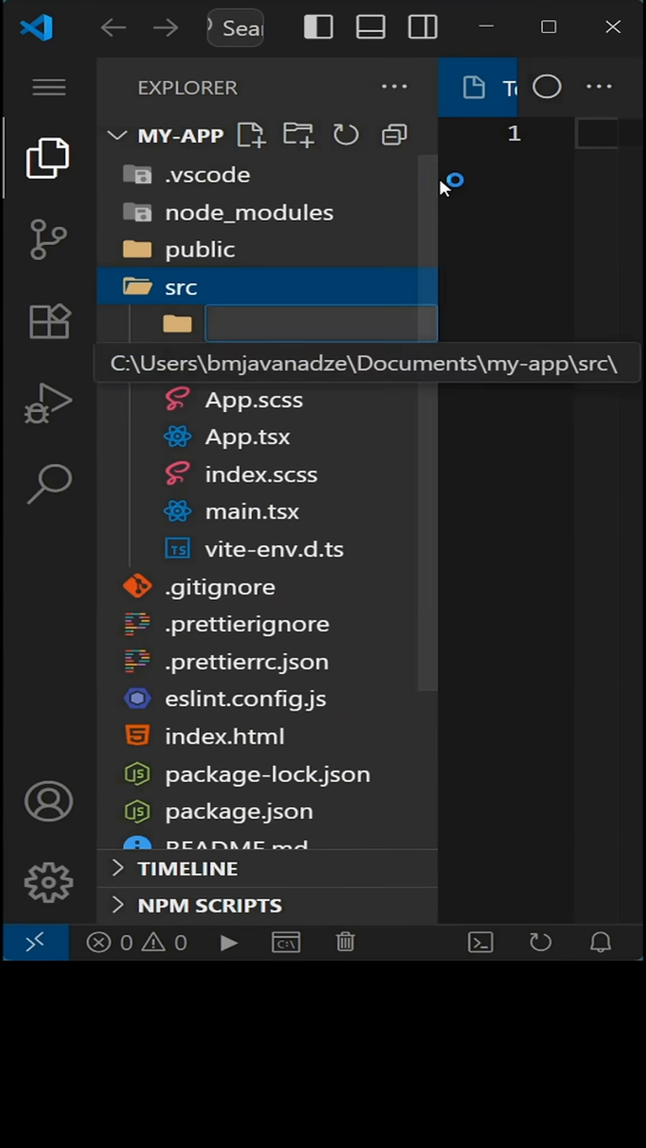
- Generate a Temp component in Temp.tsx inside a new src/components folder
type("component")
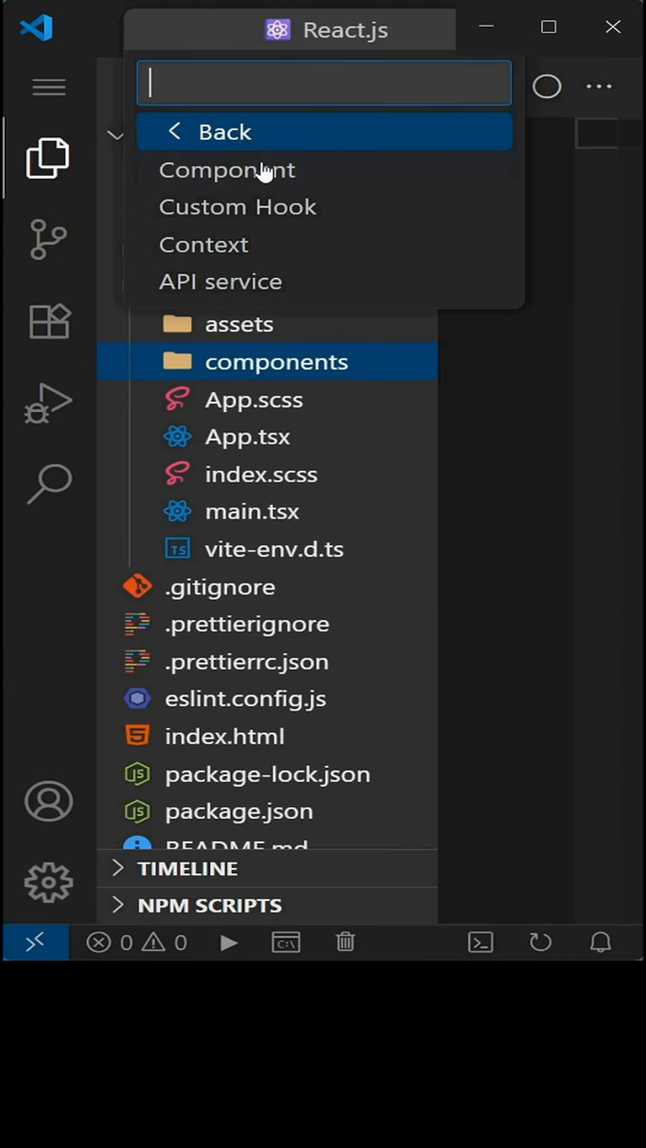
left_click(228, 169)
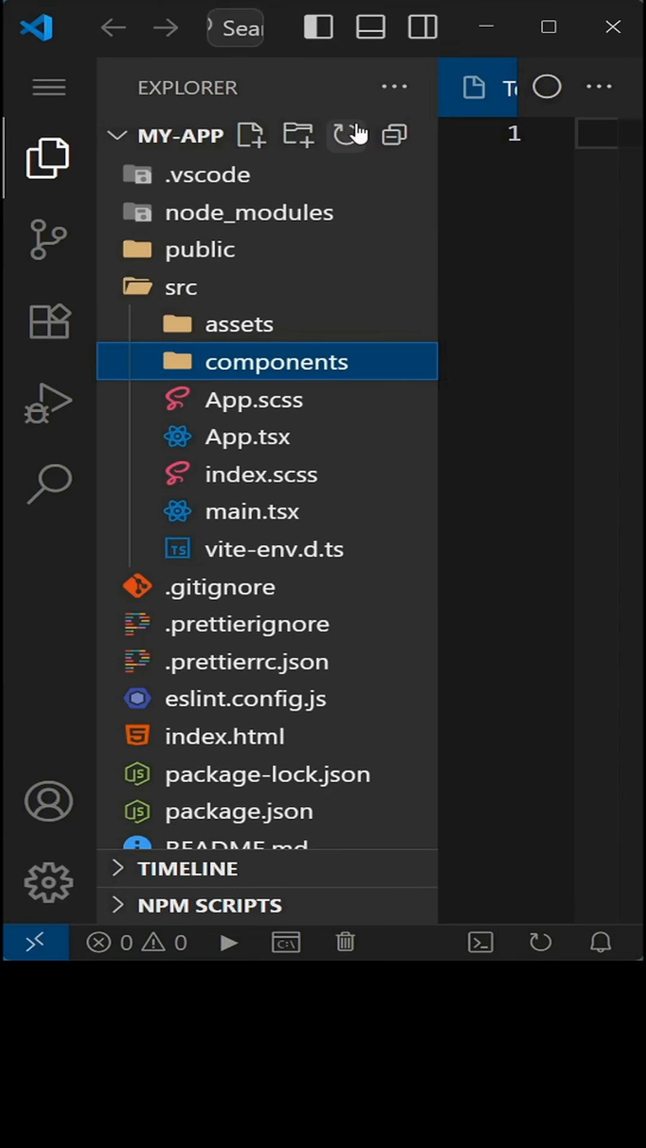
left_click(48, 158)
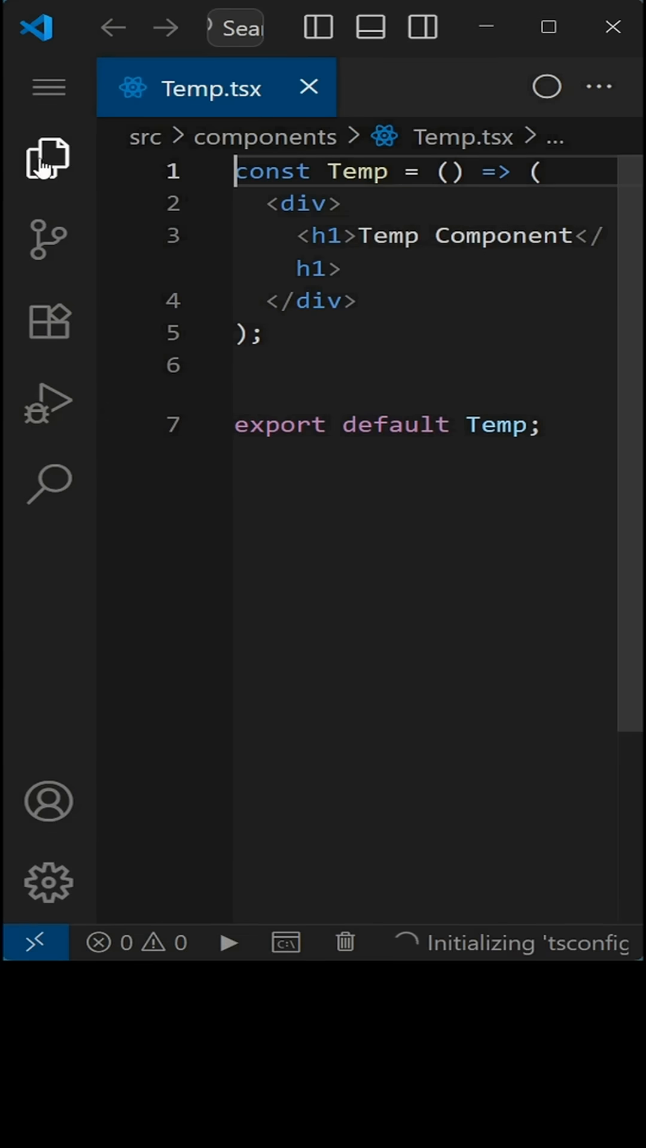
key("ctrl+a")
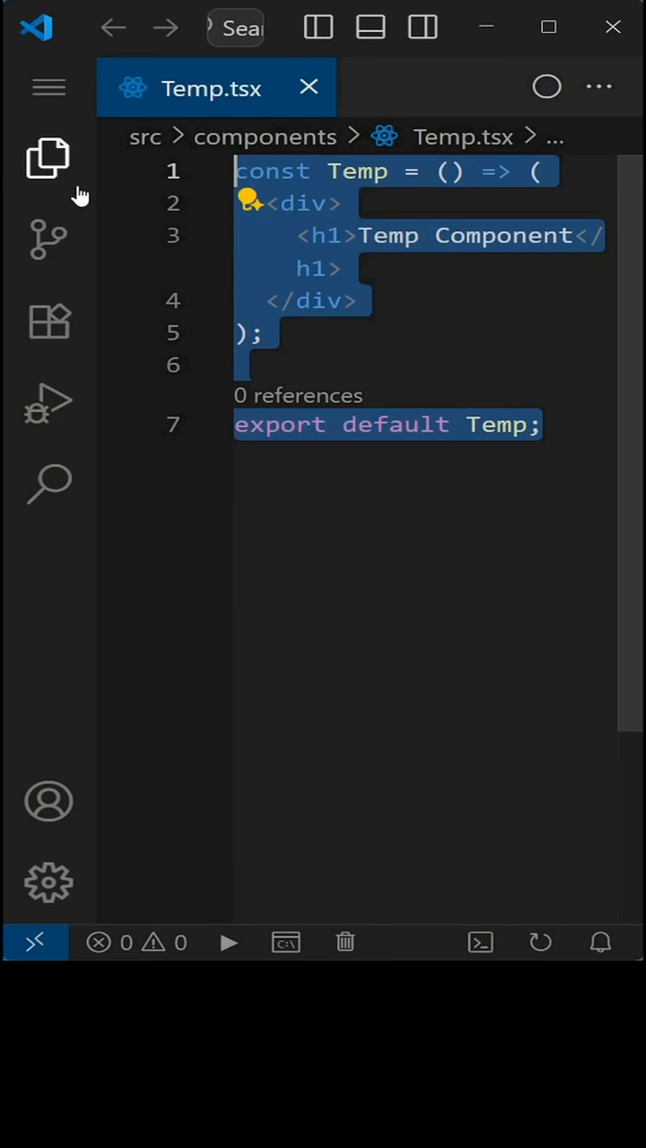
left_click(49, 157)
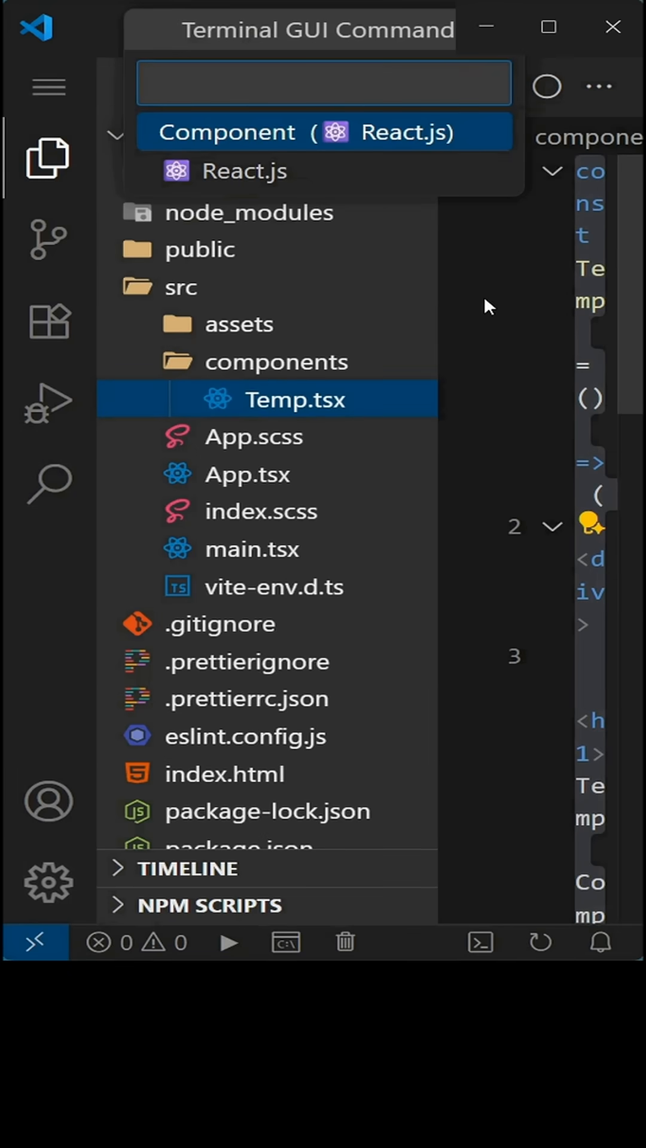
type("tem")
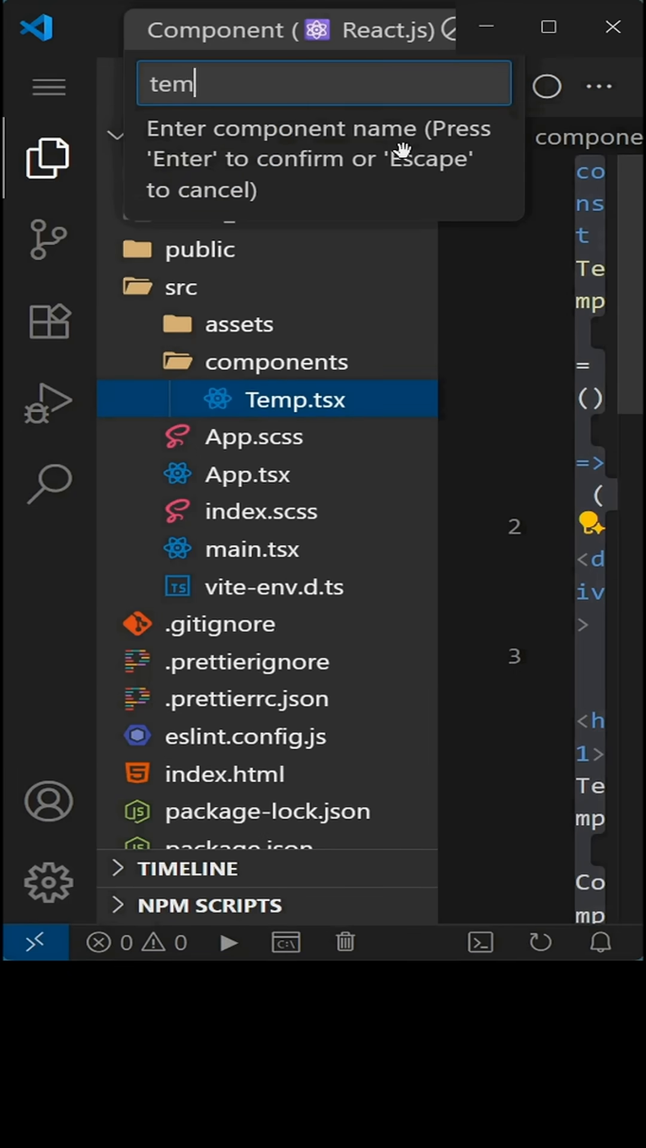
key("Enter")
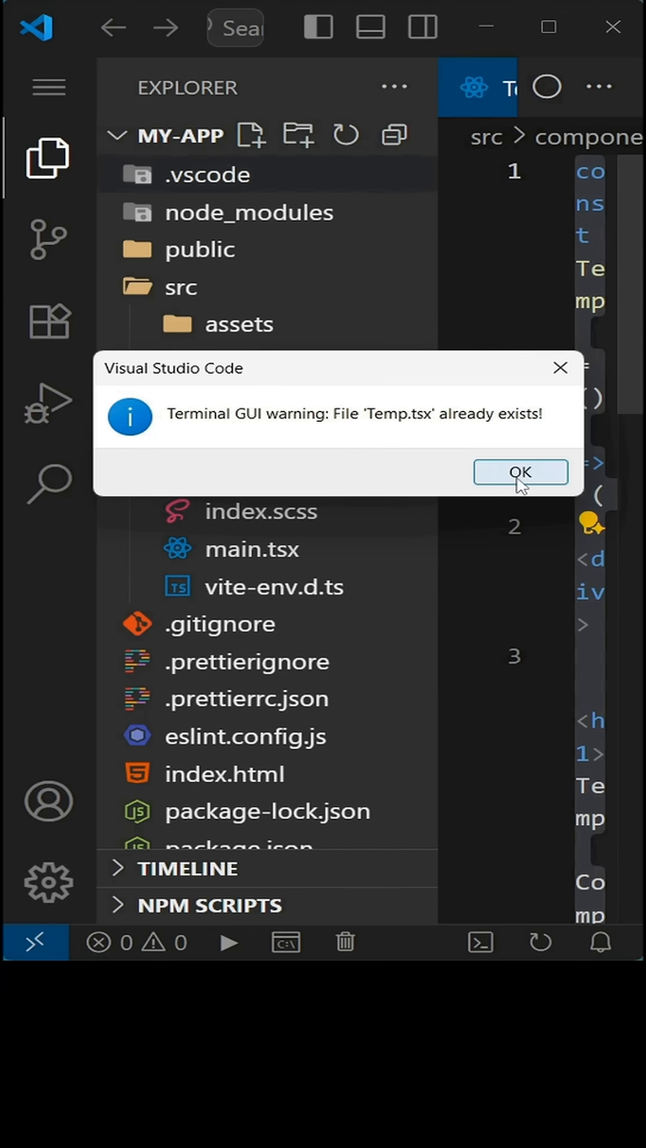
left_click(519, 472)
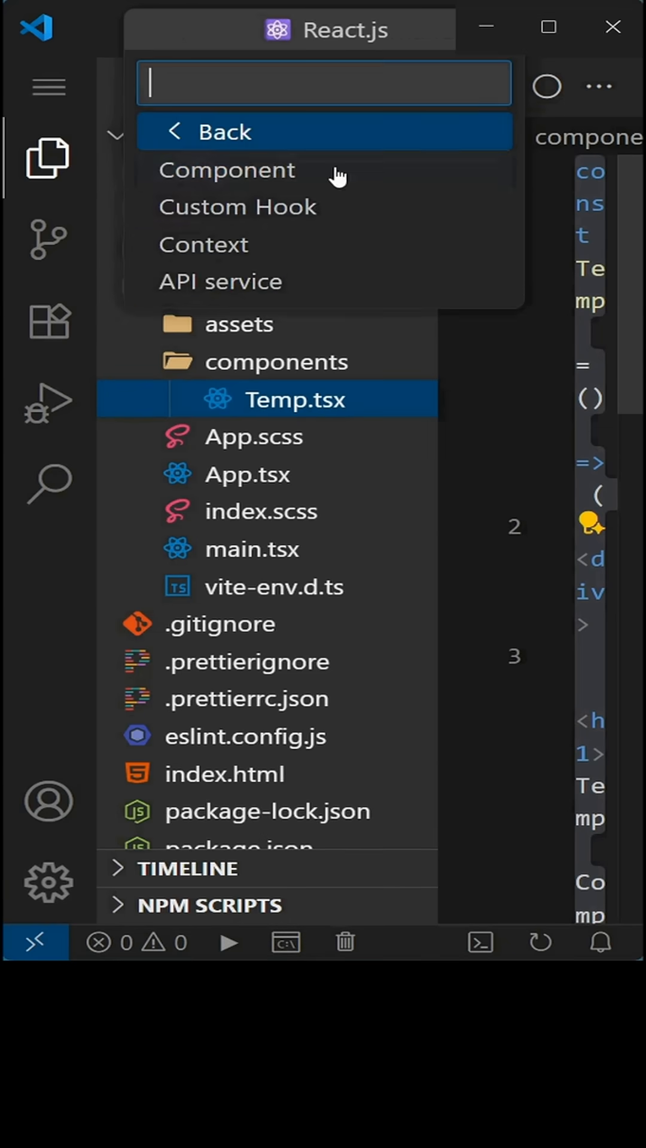
left_click(227, 169)
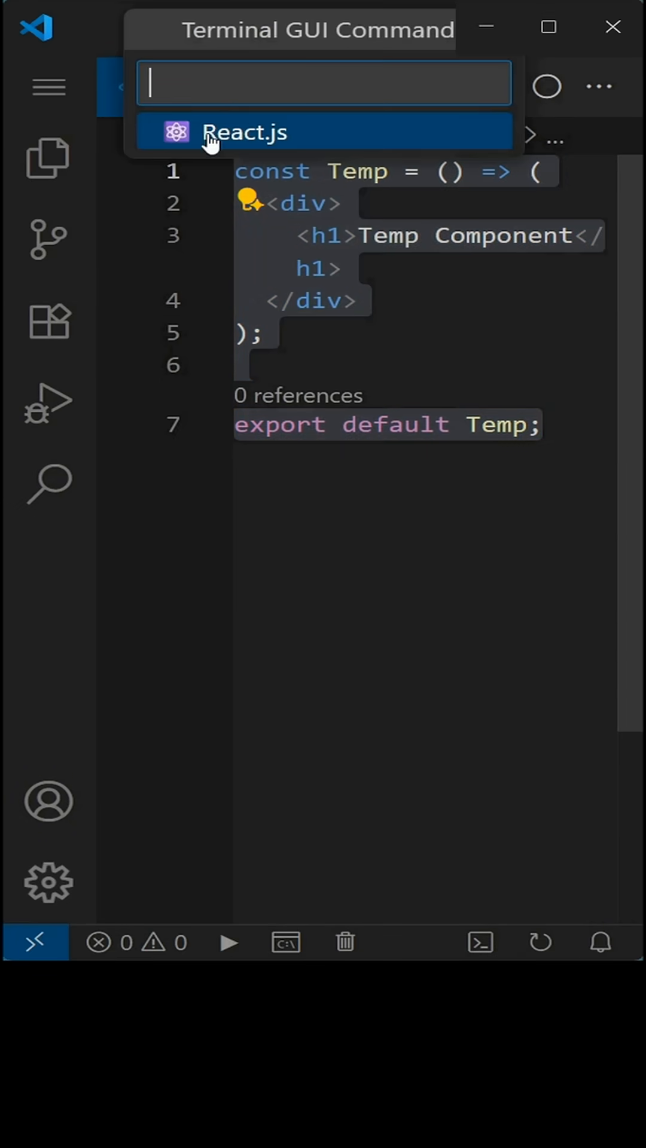
- Install lodash at its latest version into my-app from the React.js commands
left_click(246, 133)
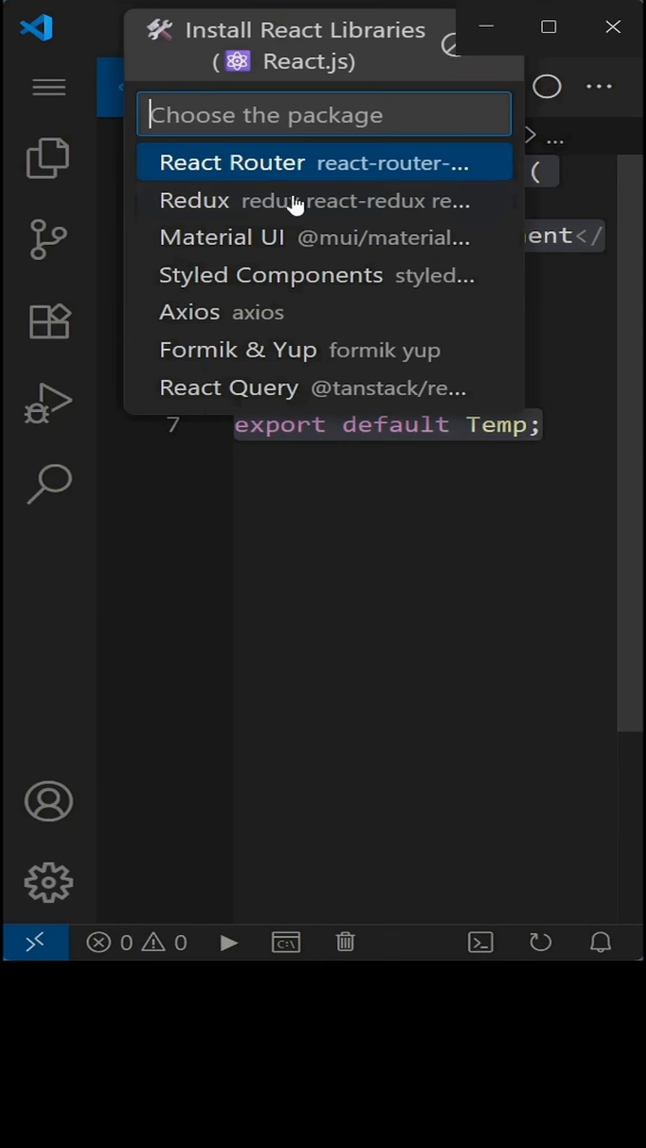
type("lodash")
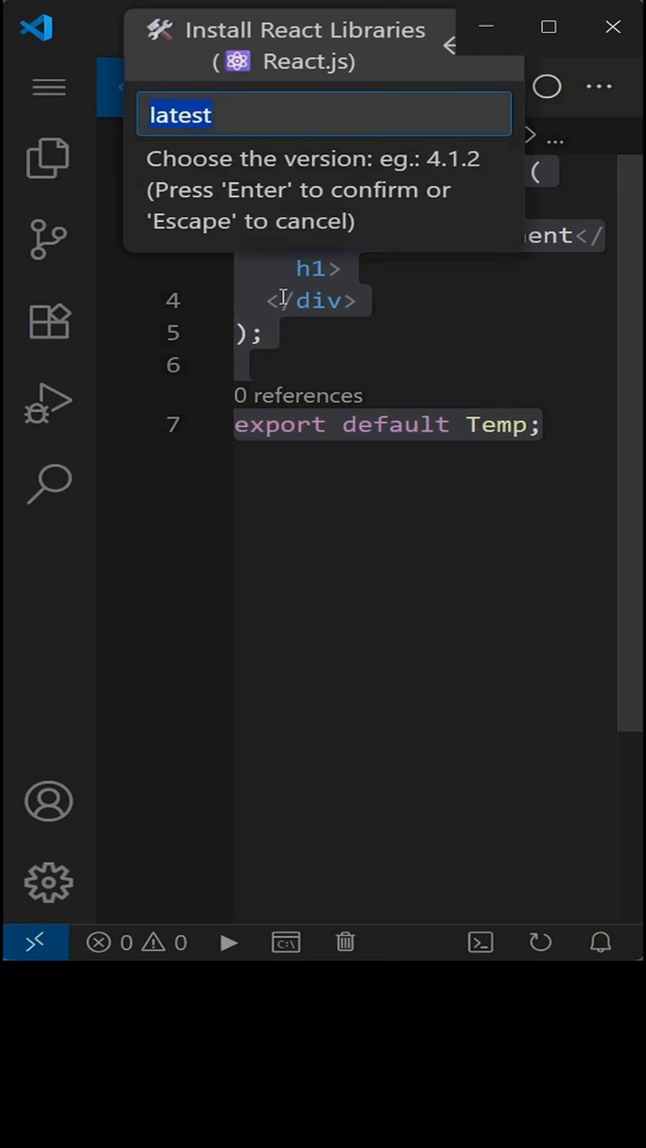
key("Enter")
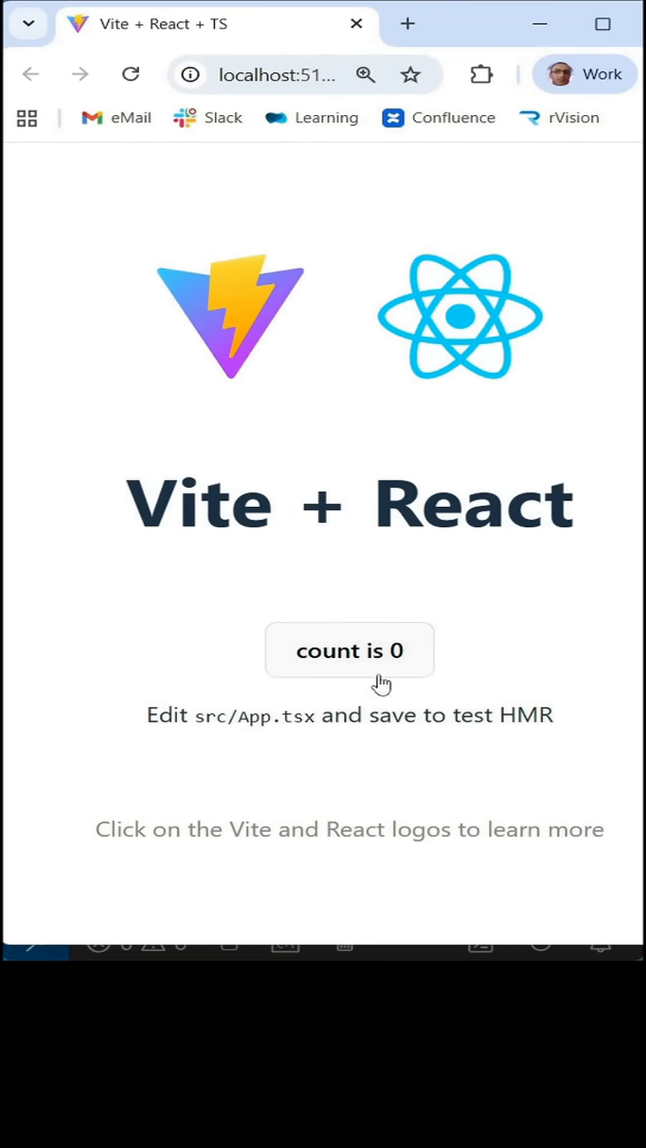
- Increment the Vite + React counter on localhost, then stop the React dev server
left_click(348, 650)
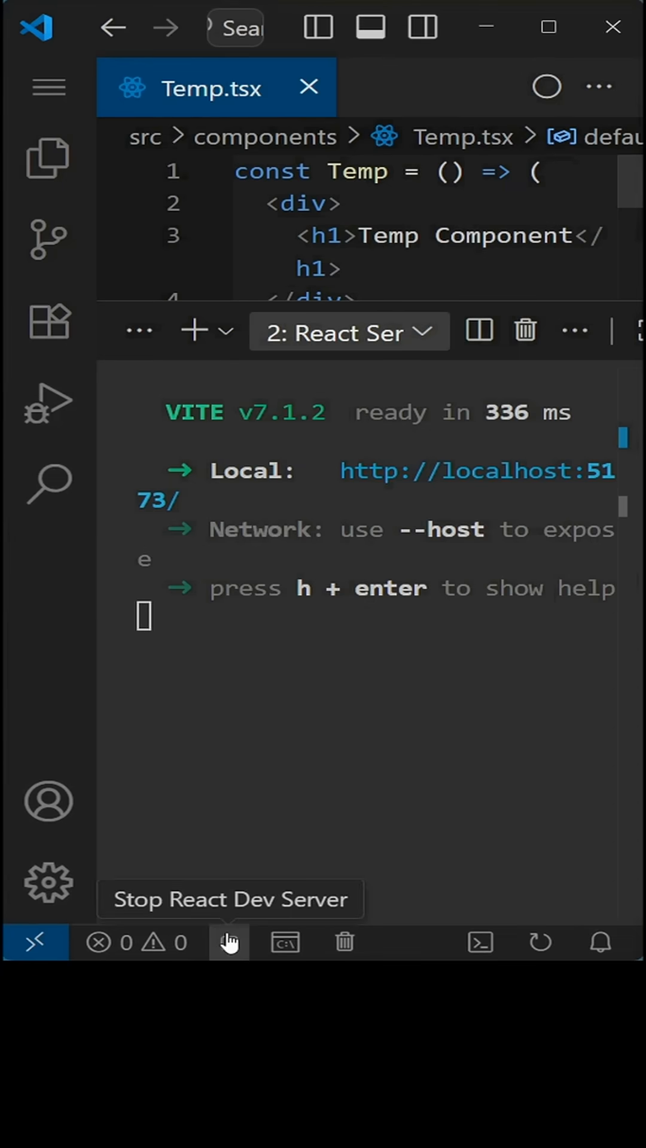
left_click(230, 943)
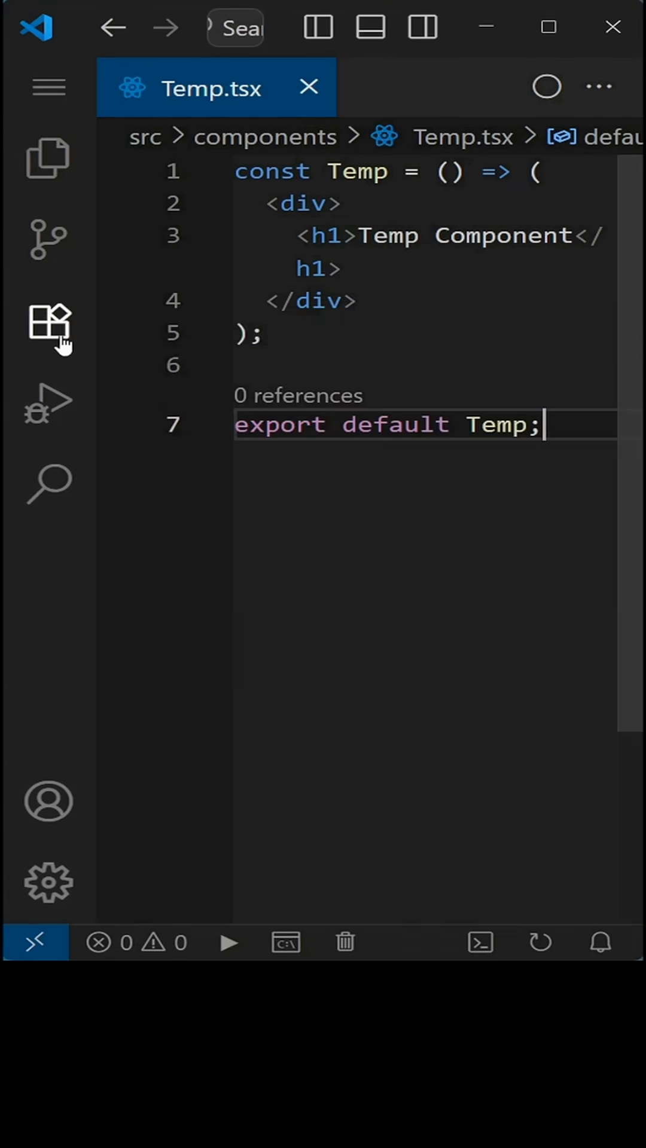
left_click(50, 328)
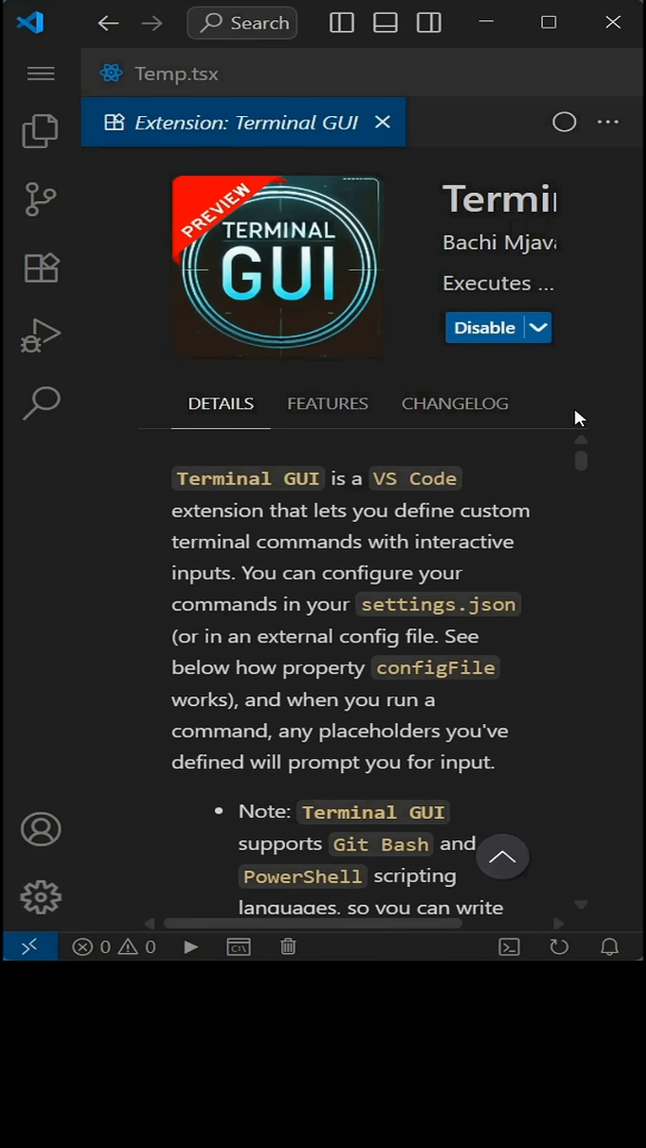
- Scroll through the Terminal GUI extension's details page
scroll("down", 3)
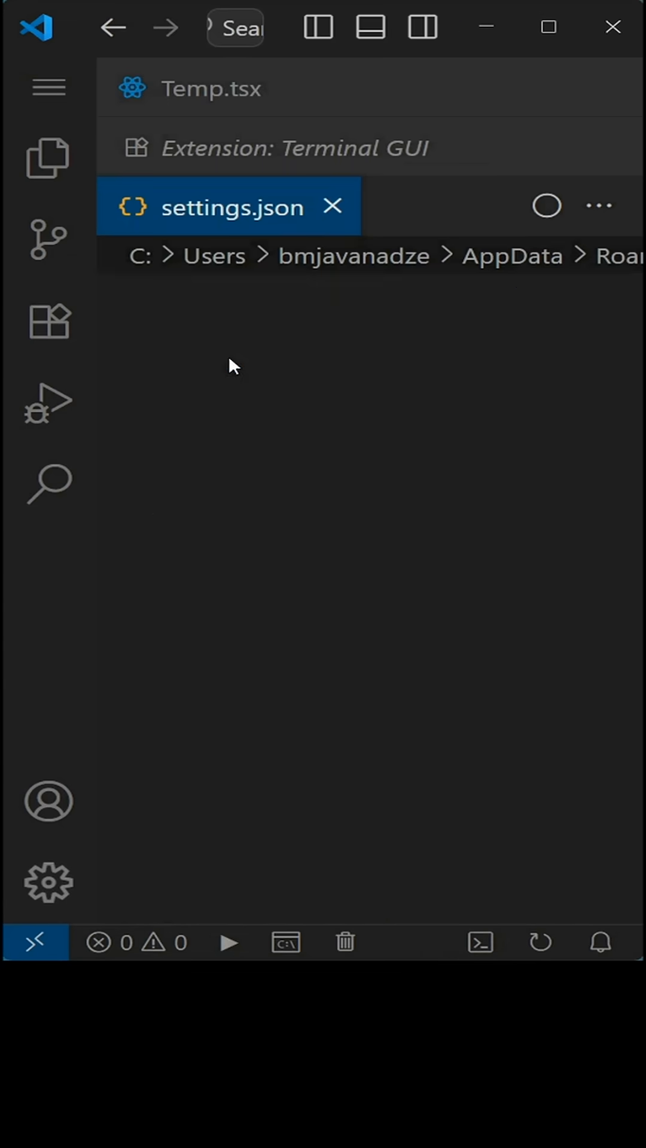
- Show the settings.json contents, starting with the macros section
left_click(231, 206)
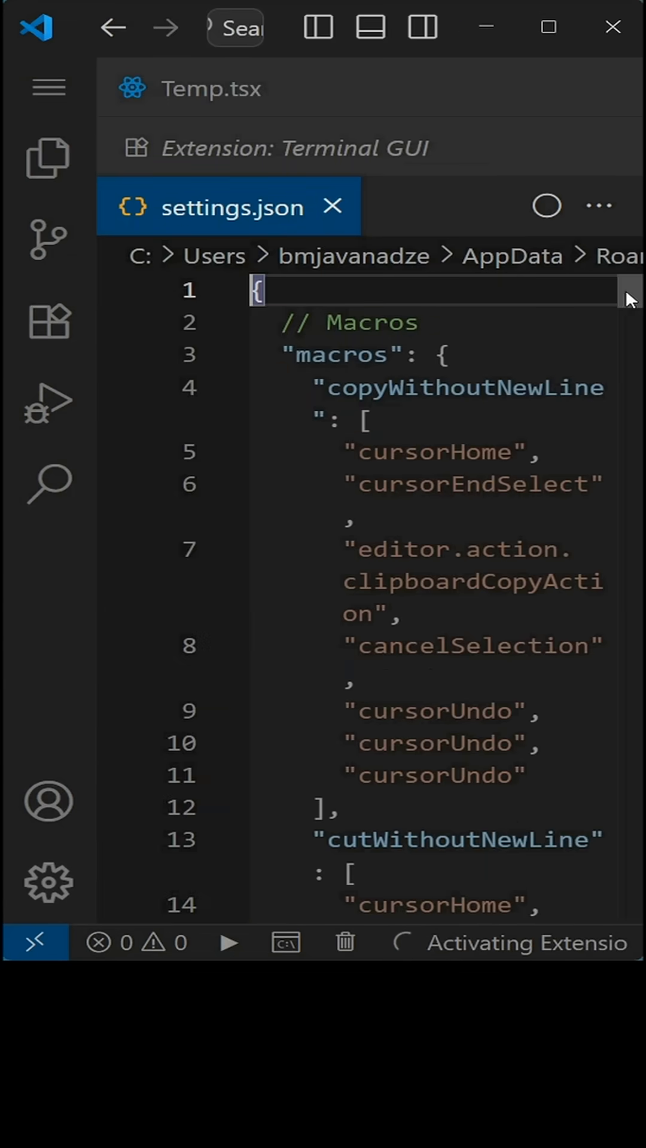